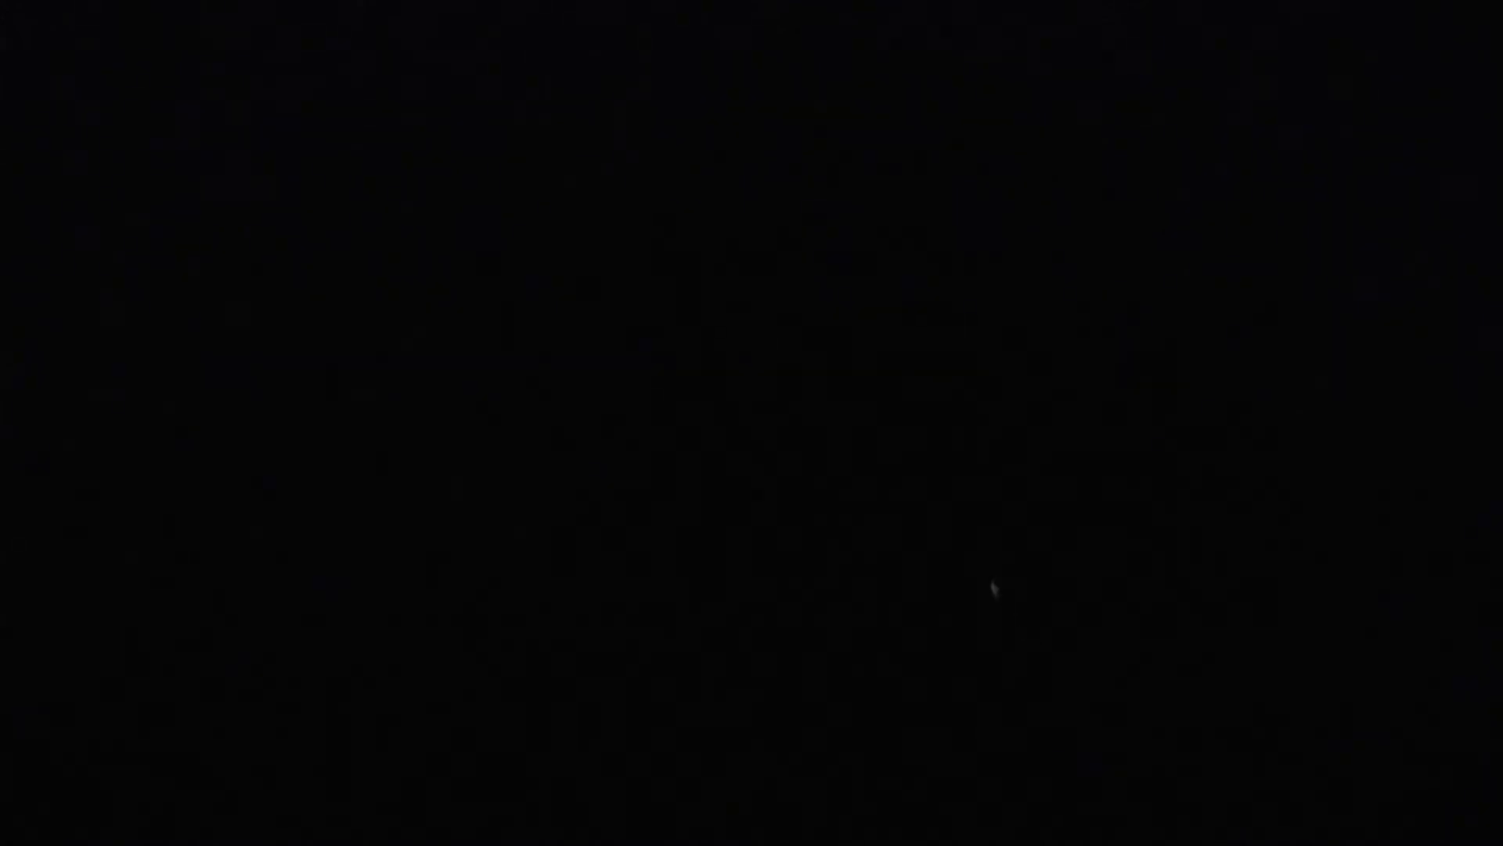
pyautogui.moveTo(854, 373)
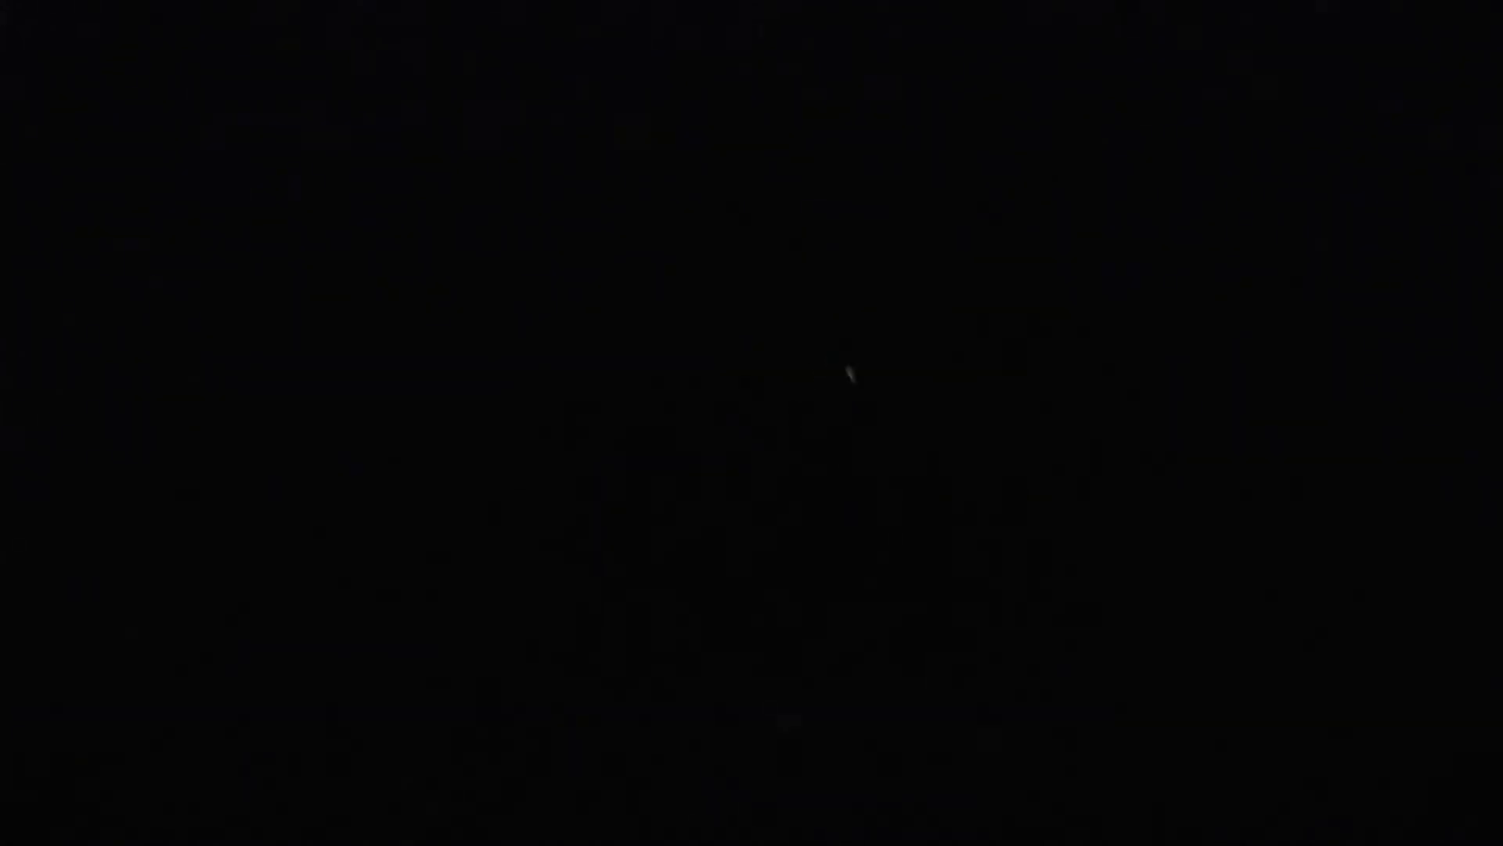